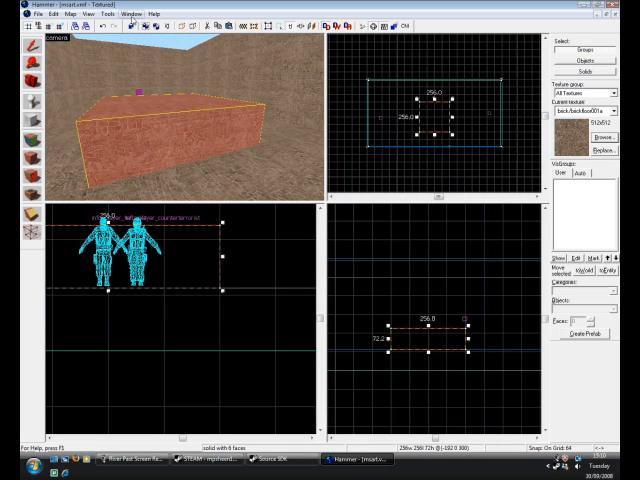
- Flatten the block into a thin slab and Carve it out of the ground as the basin
{"action": "left_click", "coordinate": [64, 18]}
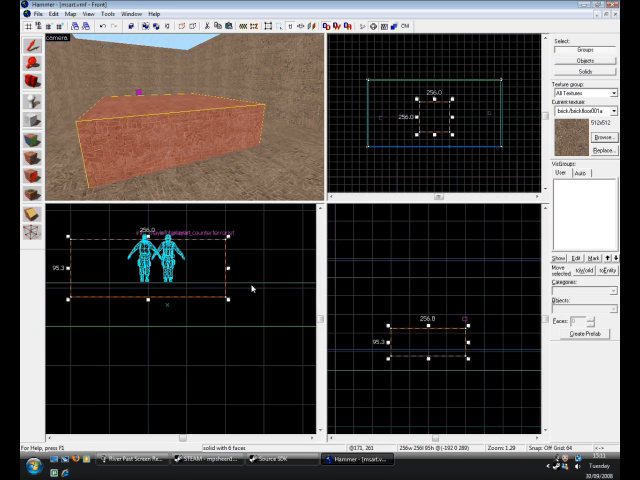
{"action": "mouse_move", "coordinate": [208, 304]}
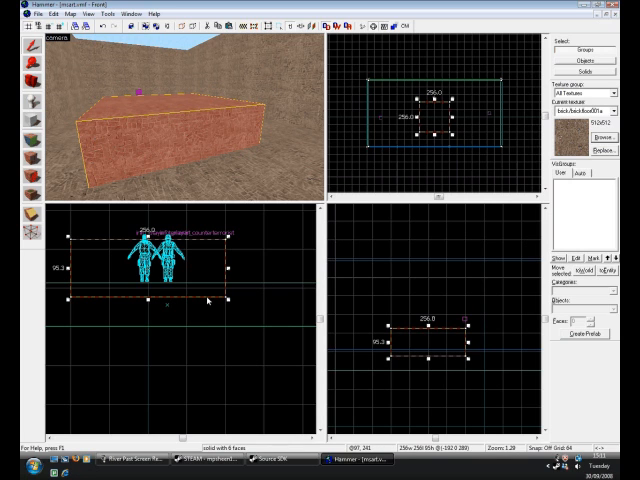
{"action": "left_click", "coordinate": [104, 16]}
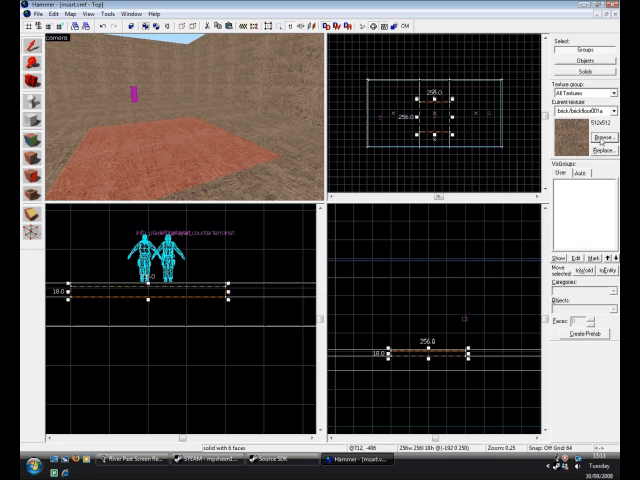
- Browse textures and filter the list down to the nodraw material
{"action": "left_click", "coordinate": [580, 136]}
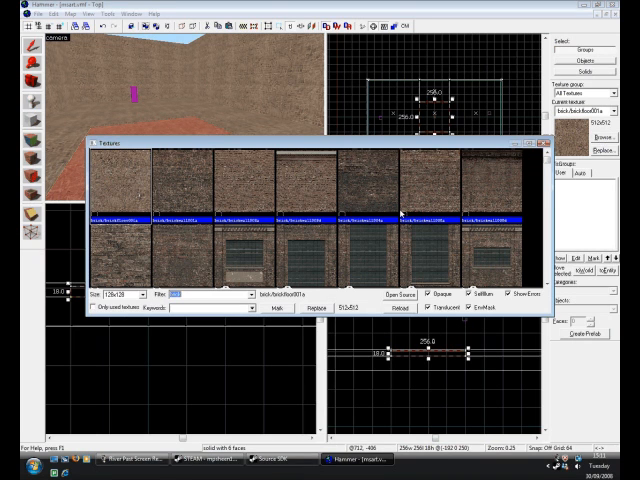
{"action": "type", "text": "mod"}
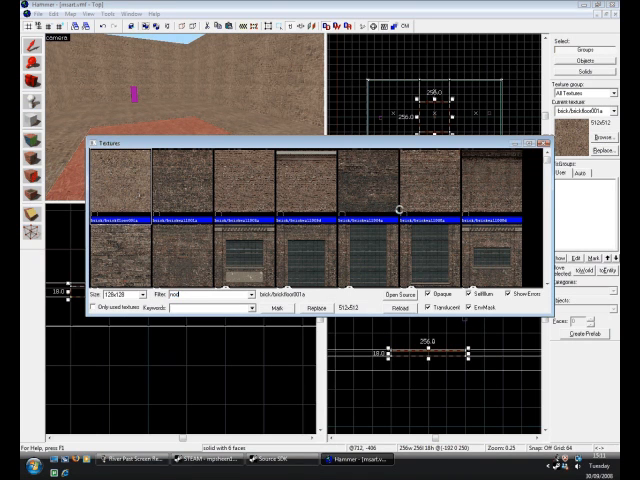
{"action": "type", "text": "nodraw"}
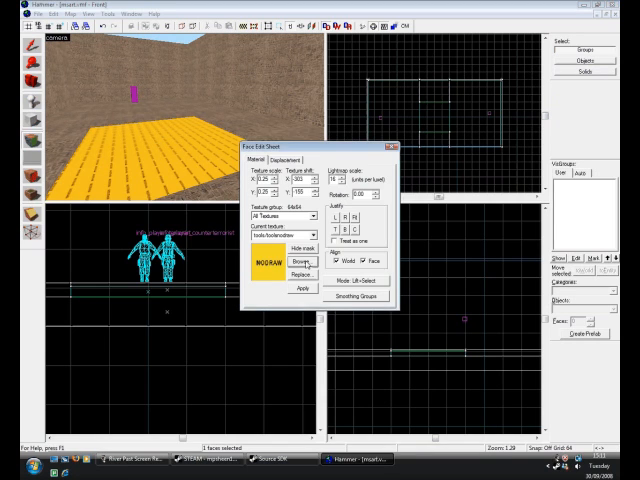
- Browse textures for the slab's top face and look through the water materials
{"action": "left_click", "coordinate": [312, 260]}
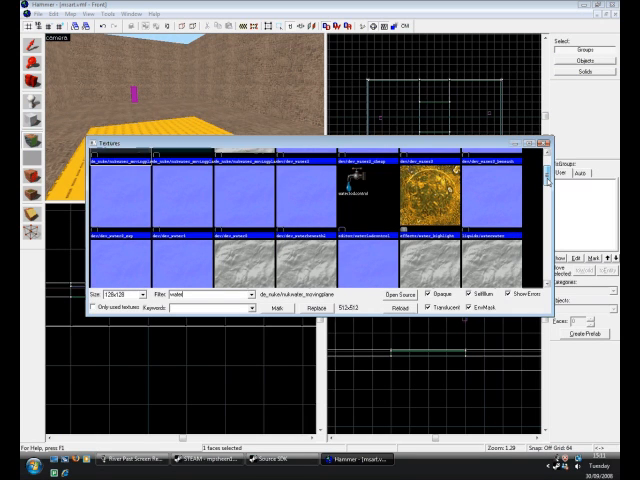
{"action": "scroll", "scroll_direction": "down", "scroll_amount": 3}
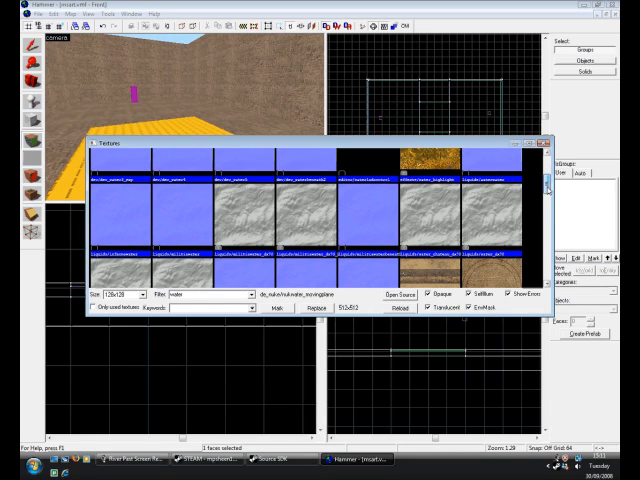